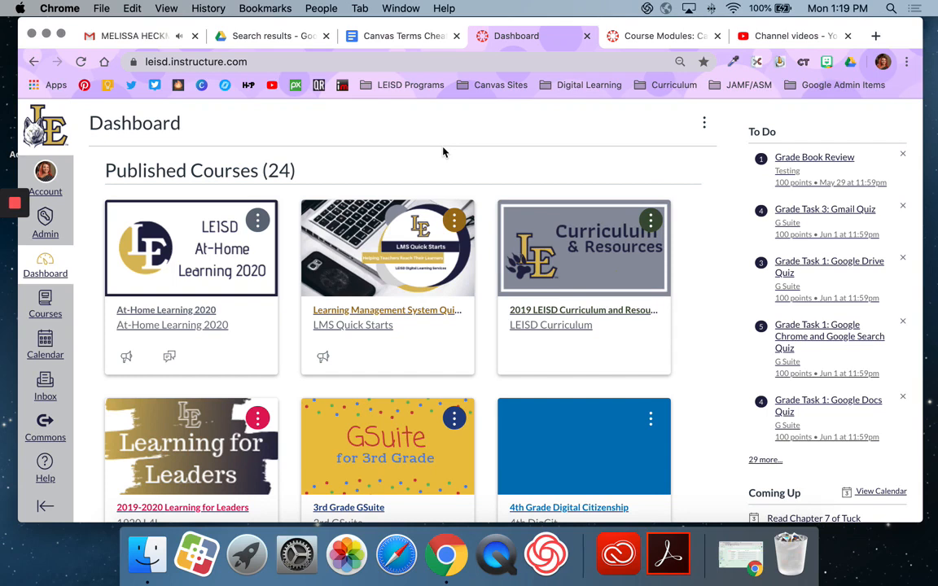
# - From the Dashboard sidebar, start a new course to reach the course creation form
pyautogui.click(137, 36)
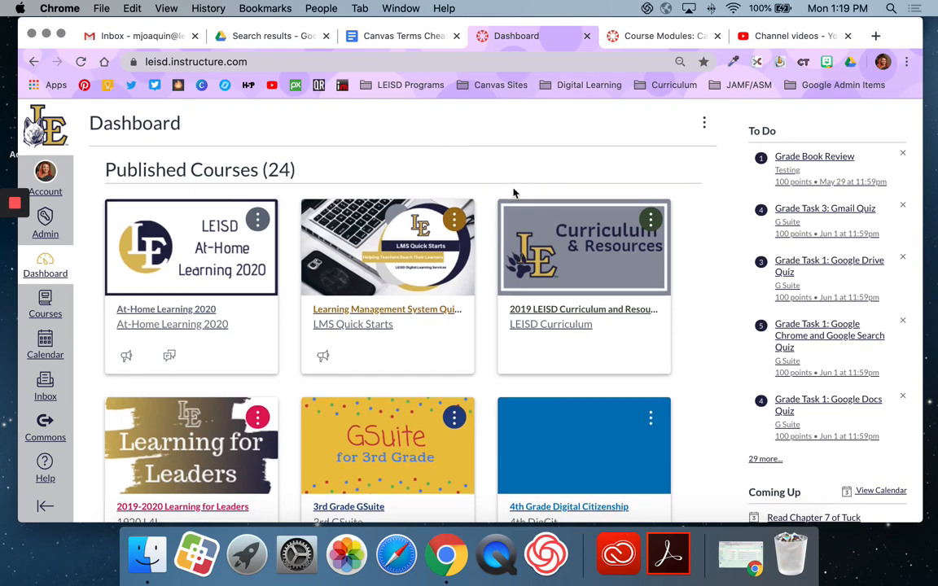
pyautogui.scroll(-3)
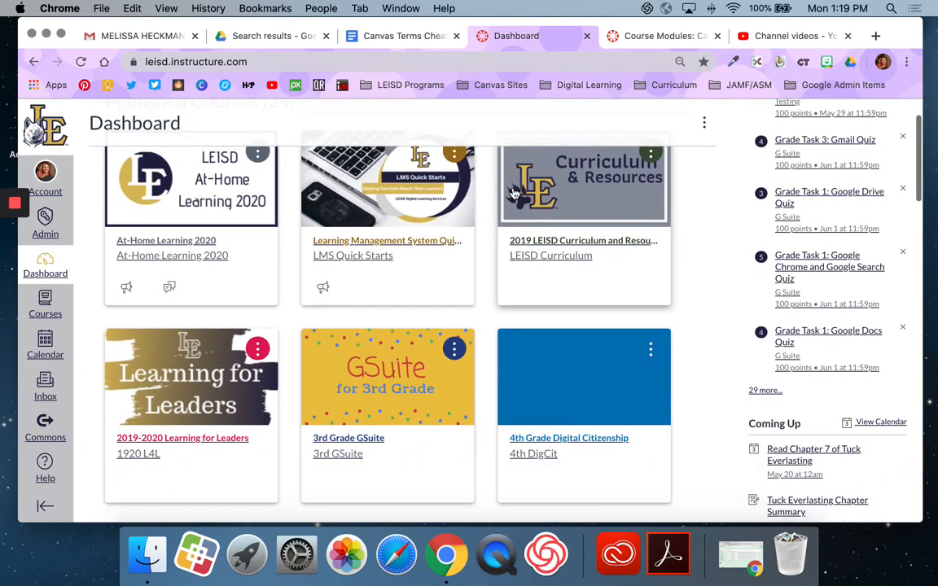
pyautogui.scroll(-3)
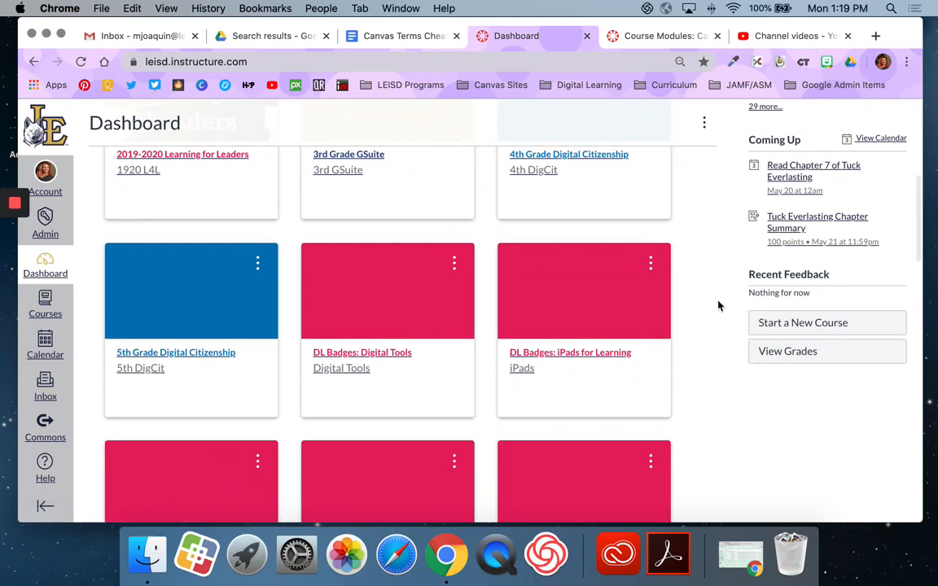
pyautogui.moveTo(803, 323)
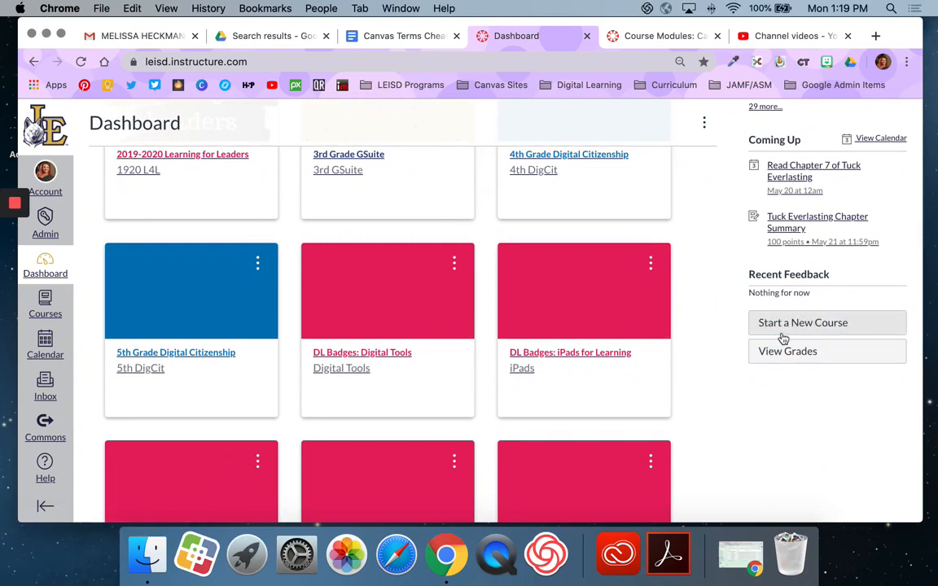
pyautogui.click(827, 322)
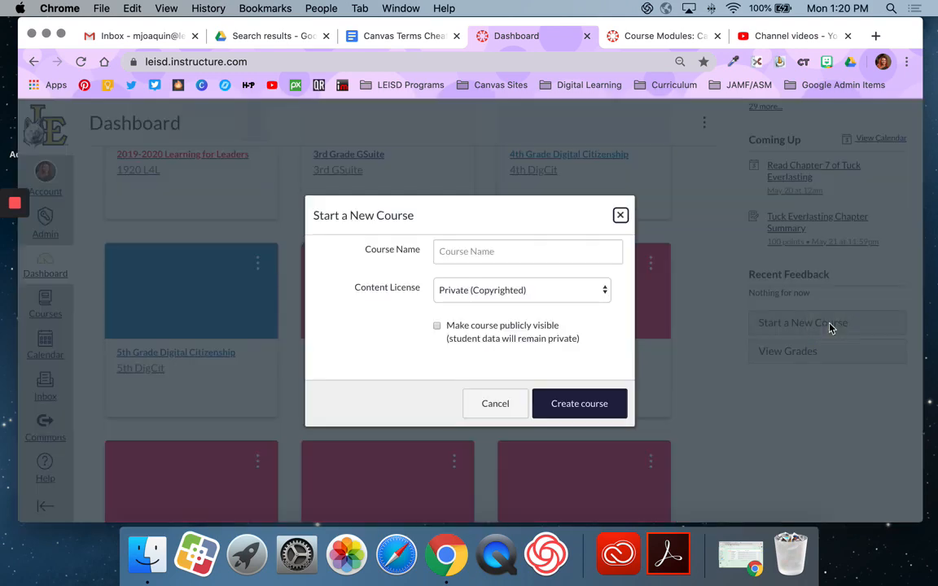
pyautogui.click(527, 251)
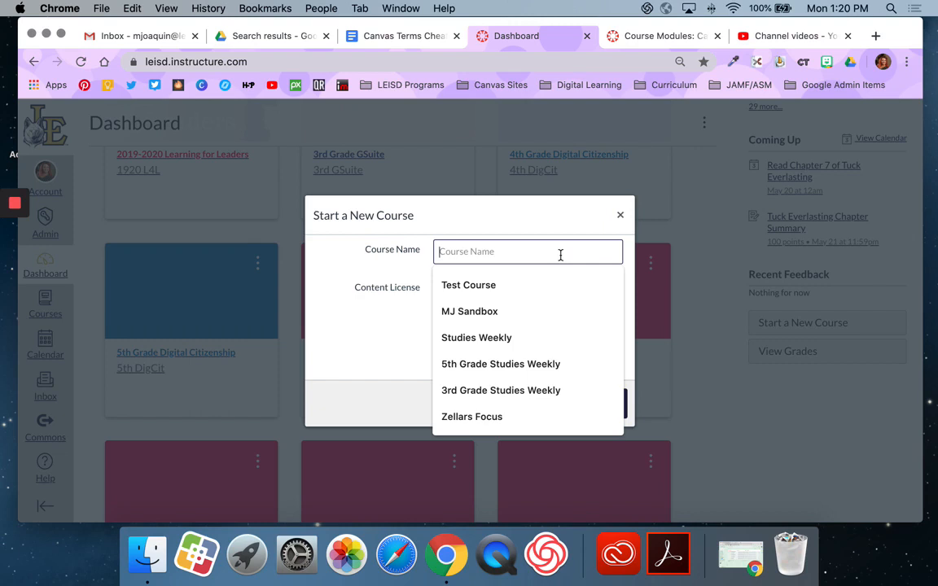
pyautogui.write('Fir')
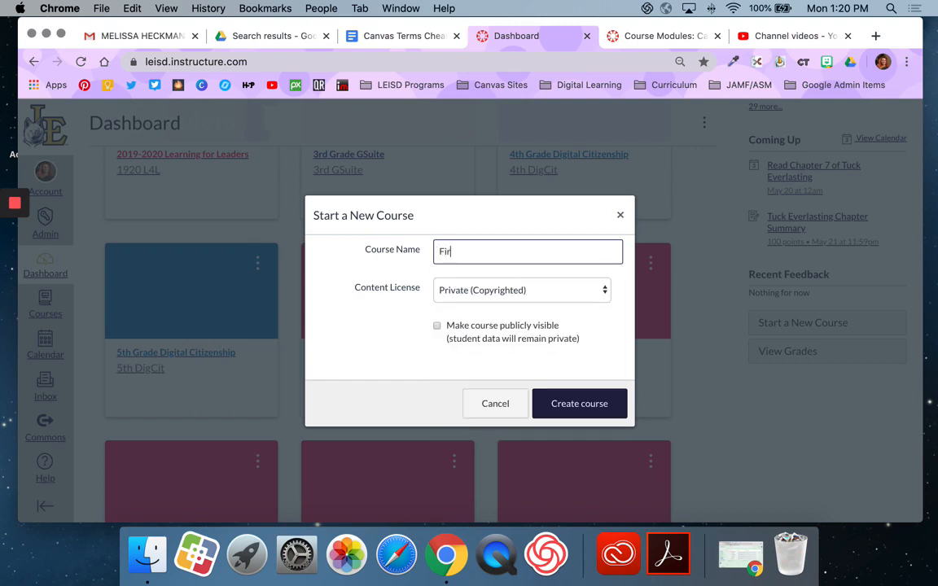
pyautogui.write('First Name Las')
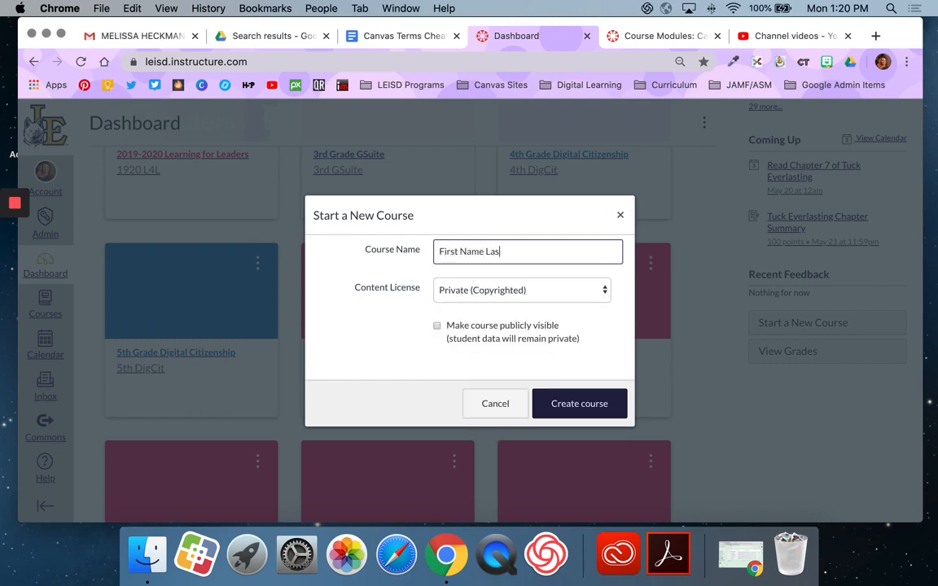
pyautogui.write('t Name Sandbox')
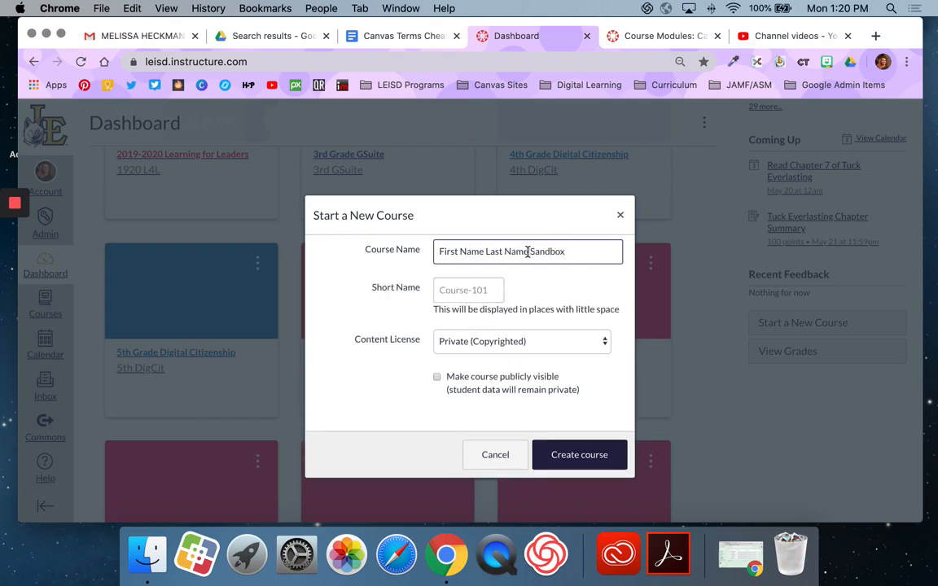
pyautogui.write('Misty H Sandbox')
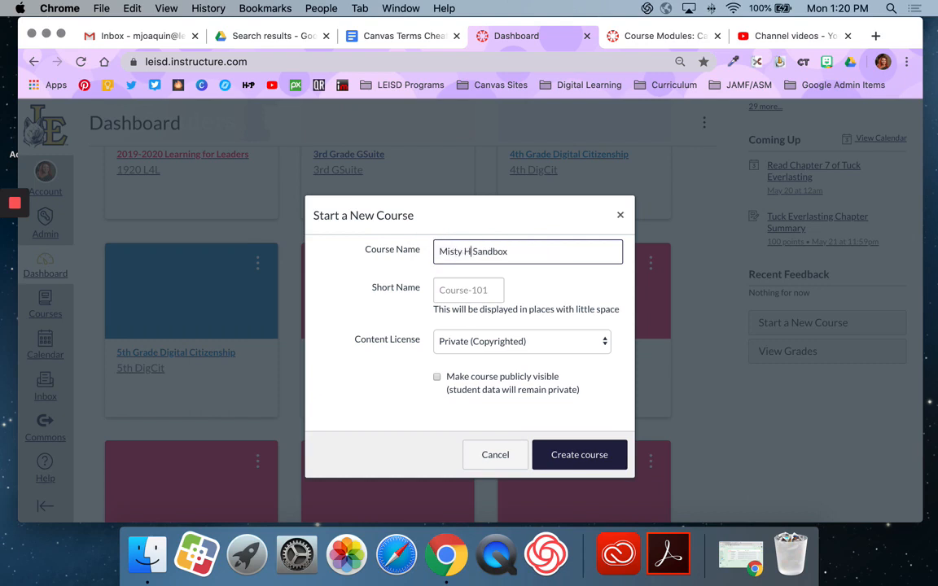
pyautogui.write('oaquin')
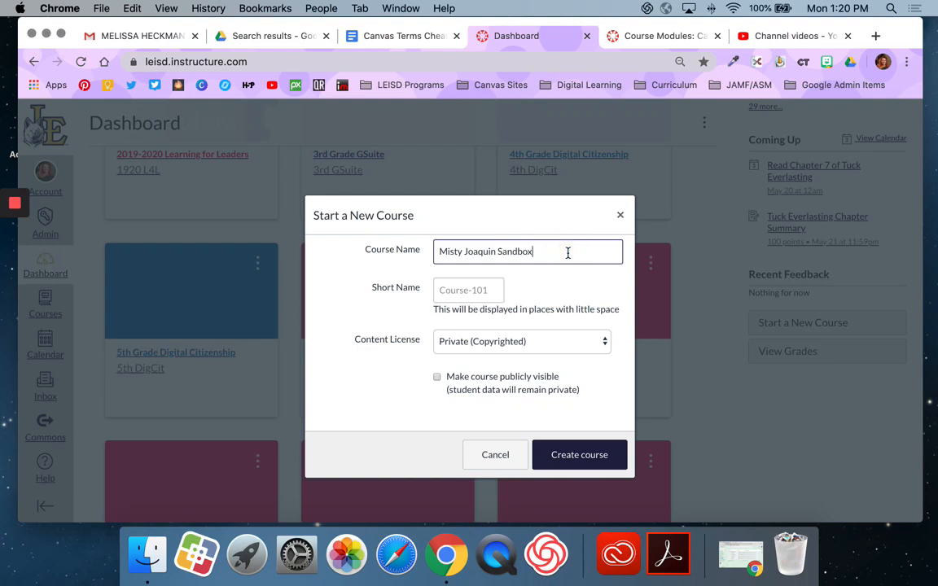
# - Append '2020' to the course name and create the new sandbox course
pyautogui.write('2020')
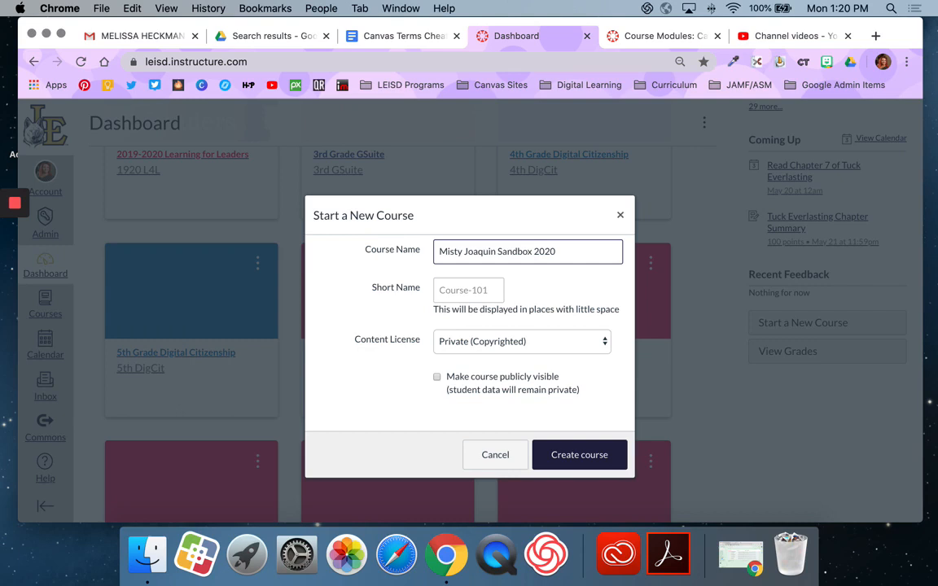
pyautogui.moveTo(563, 256)
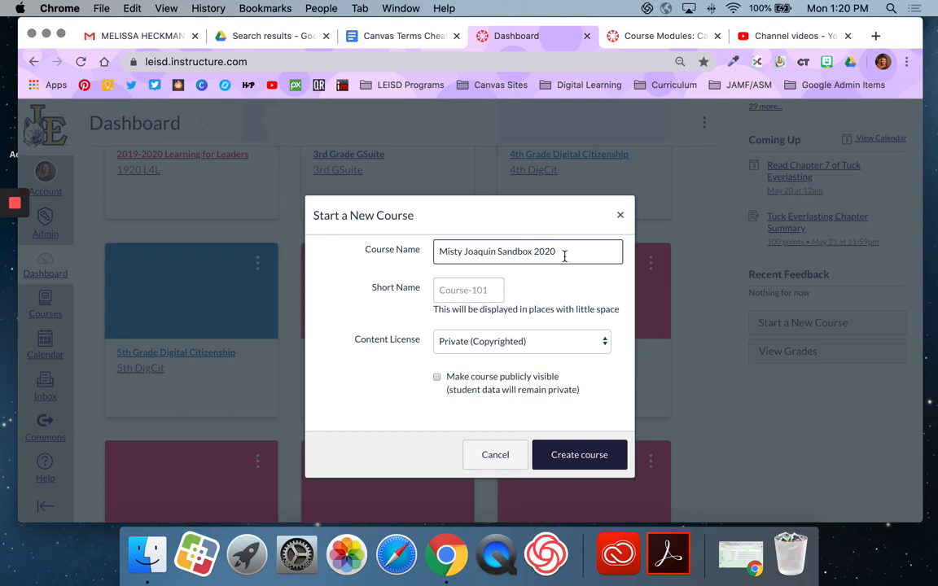
pyautogui.moveTo(482, 367)
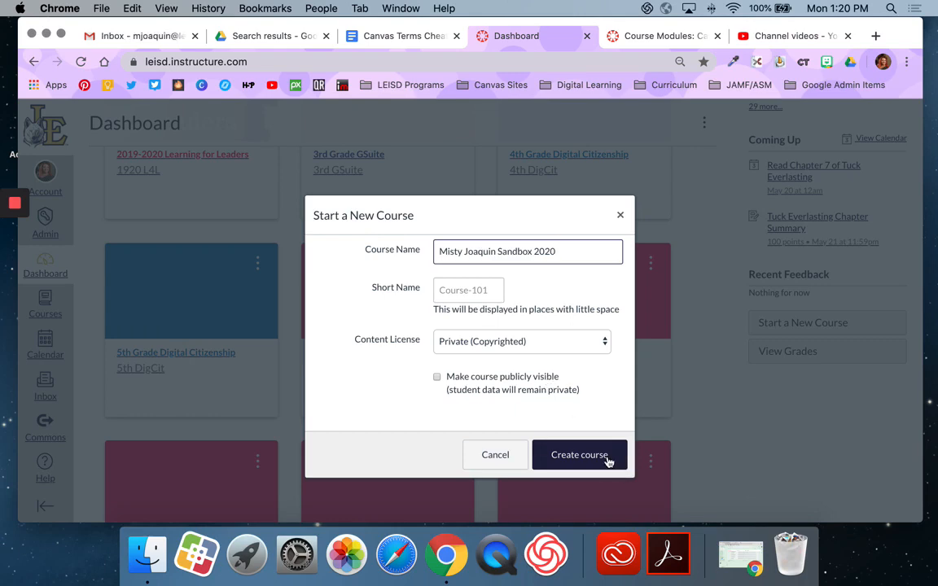
pyautogui.click(580, 454)
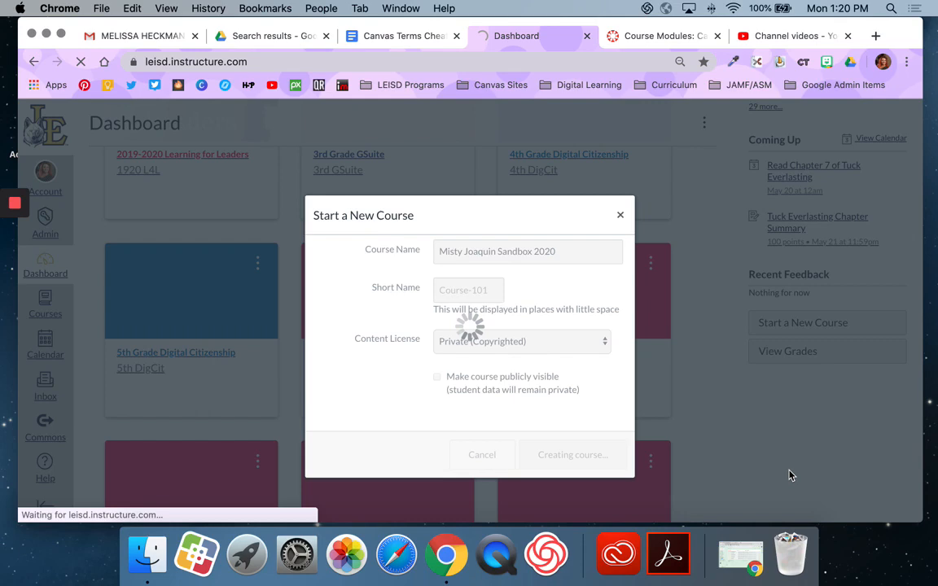